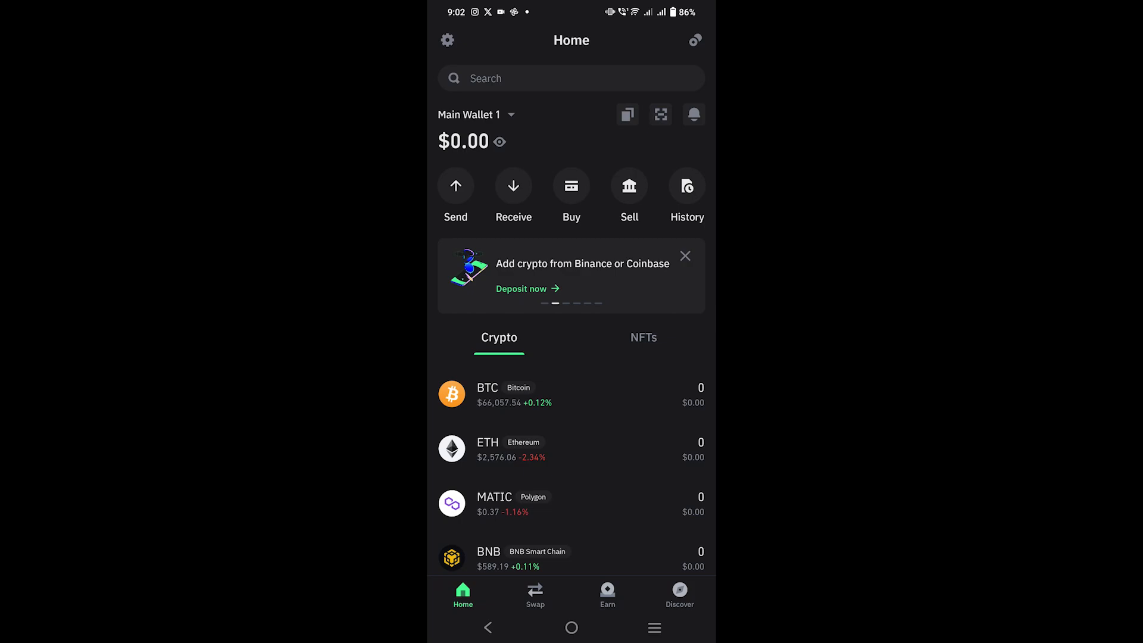
Reach the swap form, preset to swap BNB on BNB Smart Chain for SOL on Solana
left_click(535, 594)
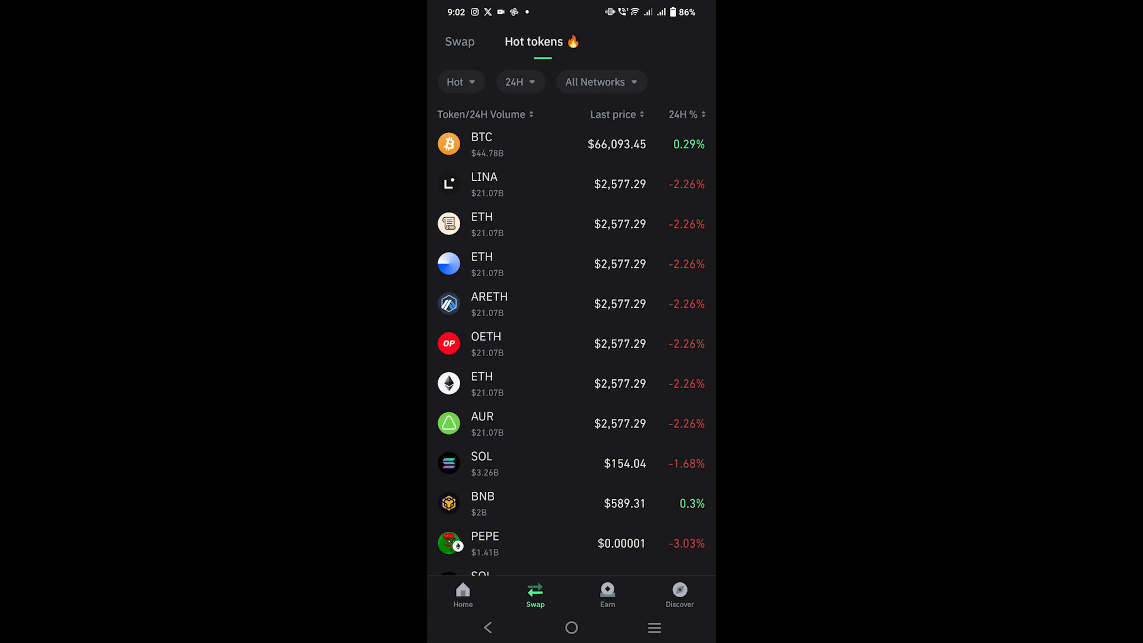
left_click(459, 41)
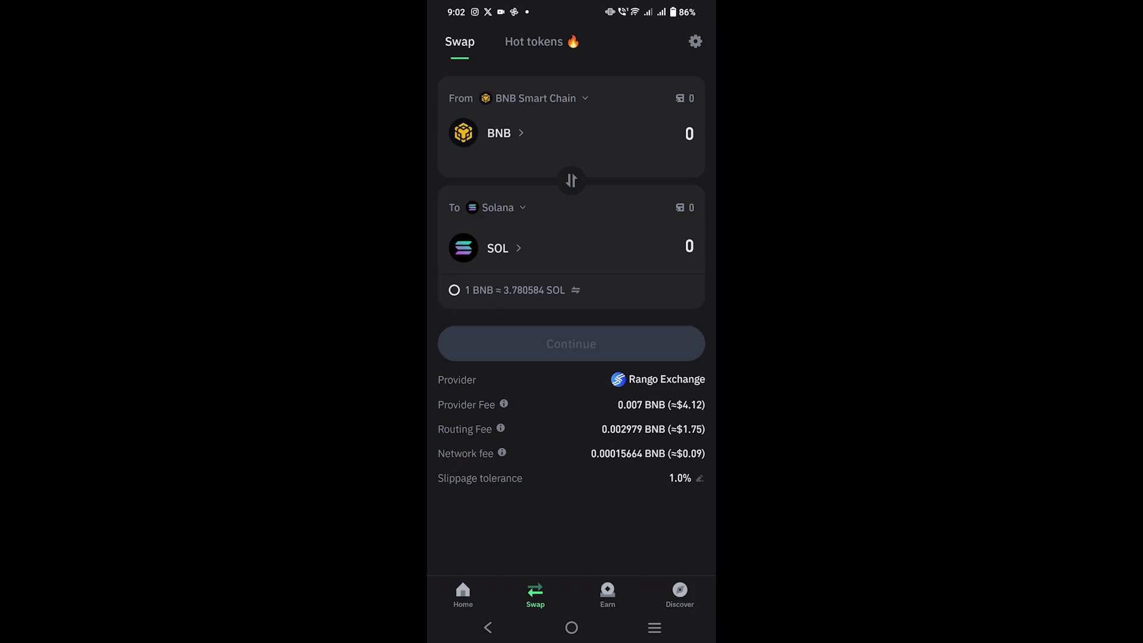
Search the Receive token list on Ethereum for 'usdt'
left_click(535, 98)
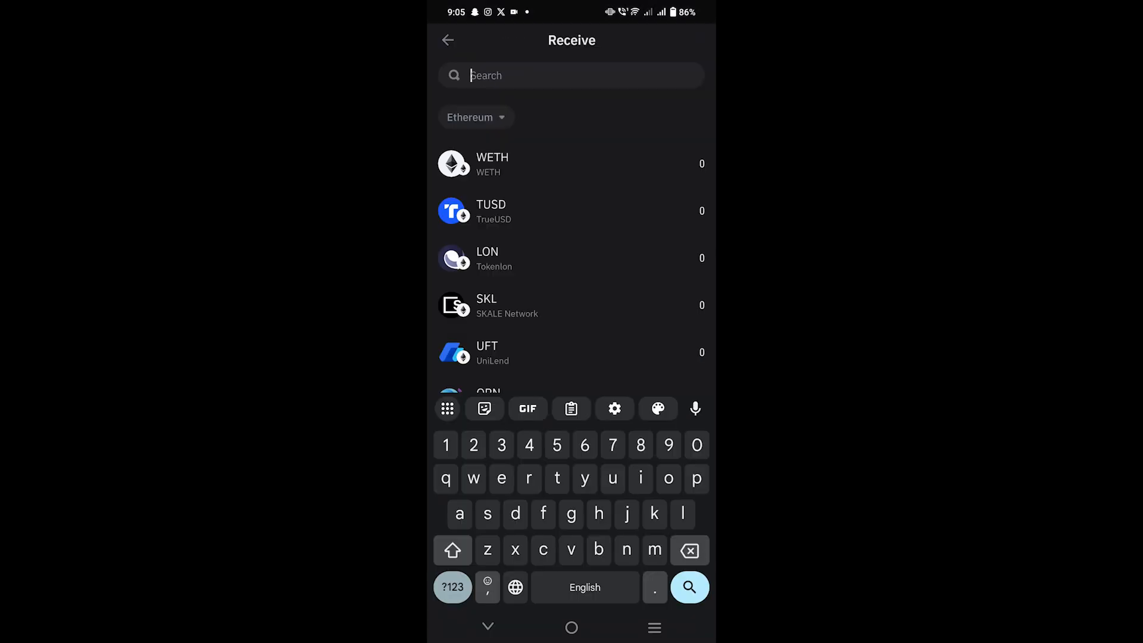
type("usdt")
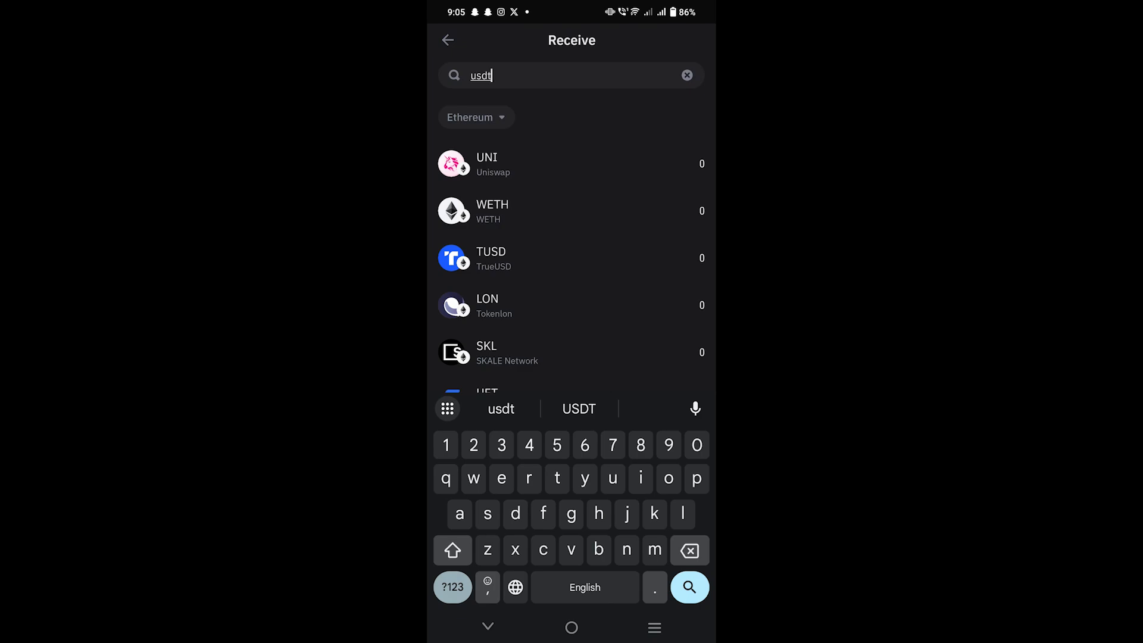